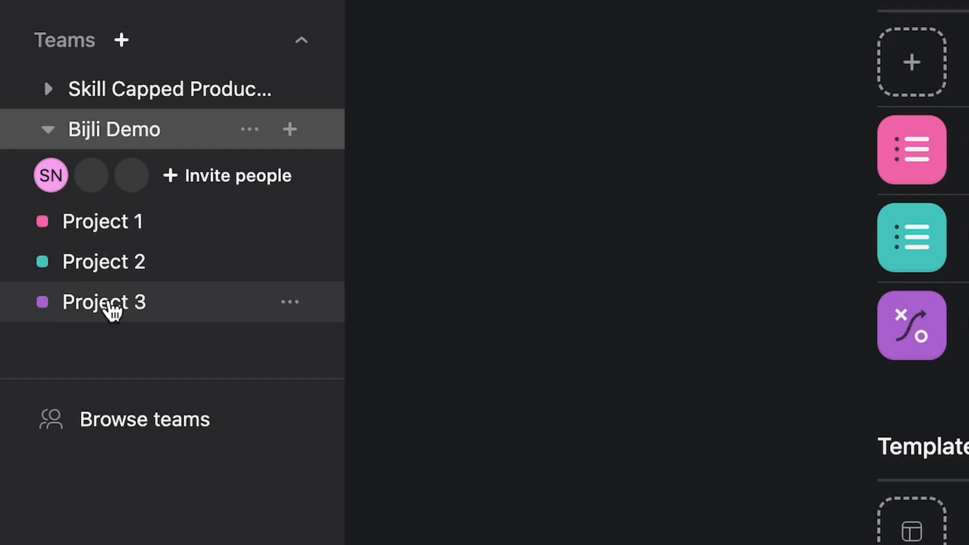
# Show Project 3's Overview page from the Teams sidebar.
pyautogui.click(103, 302)
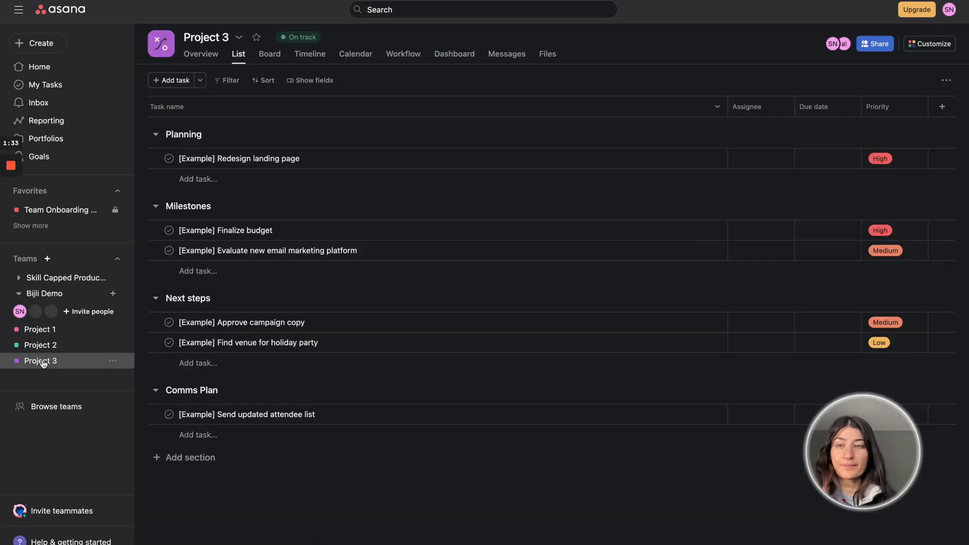
pyautogui.click(200, 53)
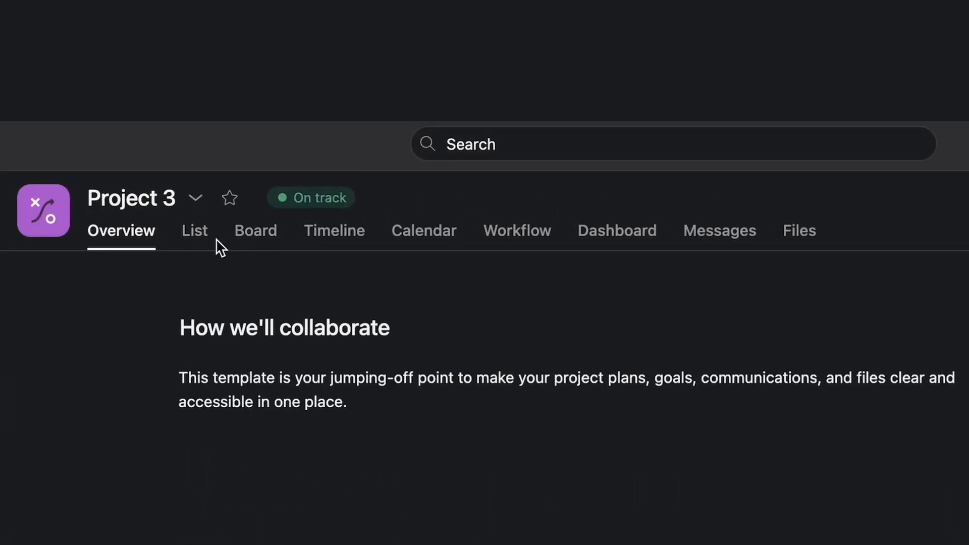
pyautogui.moveTo(256, 230)
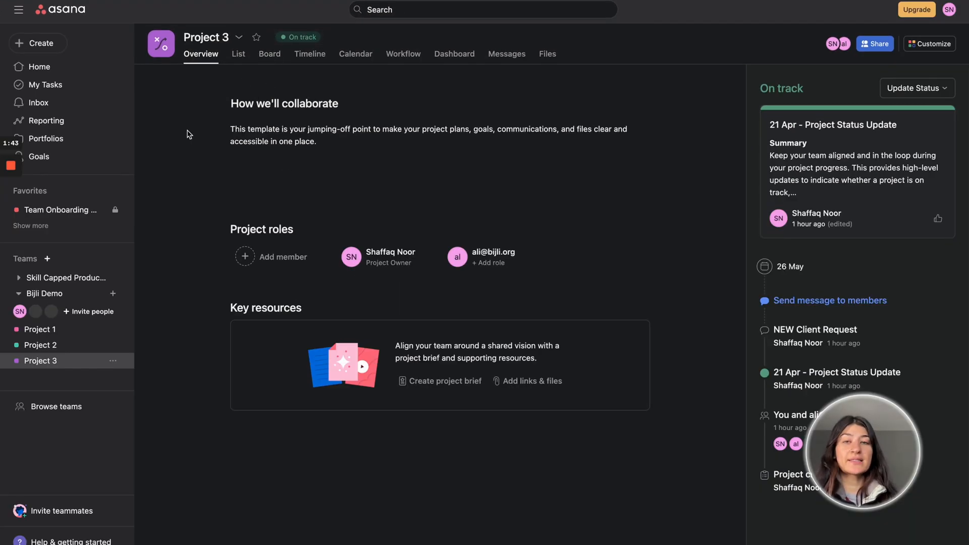
# Show Project 3's task list with the project status options expanded.
pyautogui.click(238, 54)
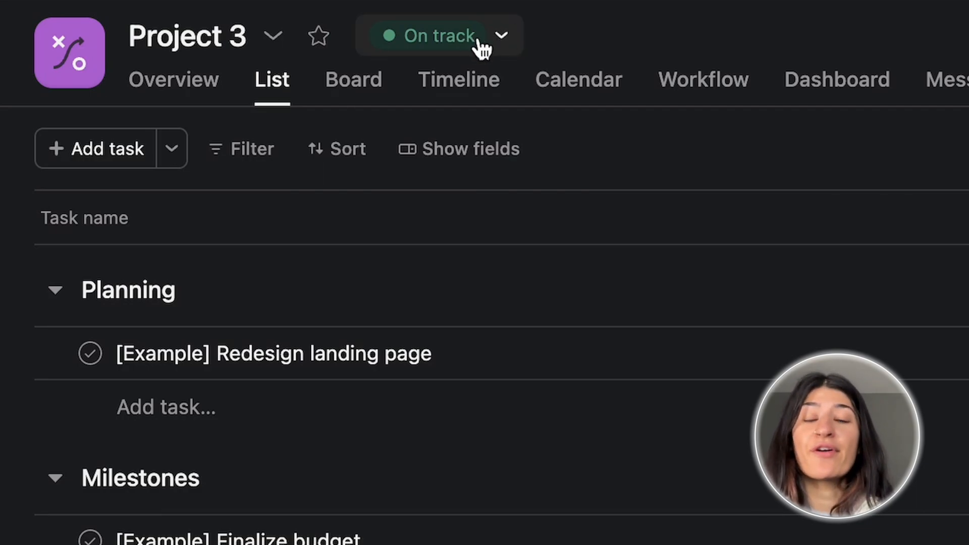
pyautogui.click(502, 35)
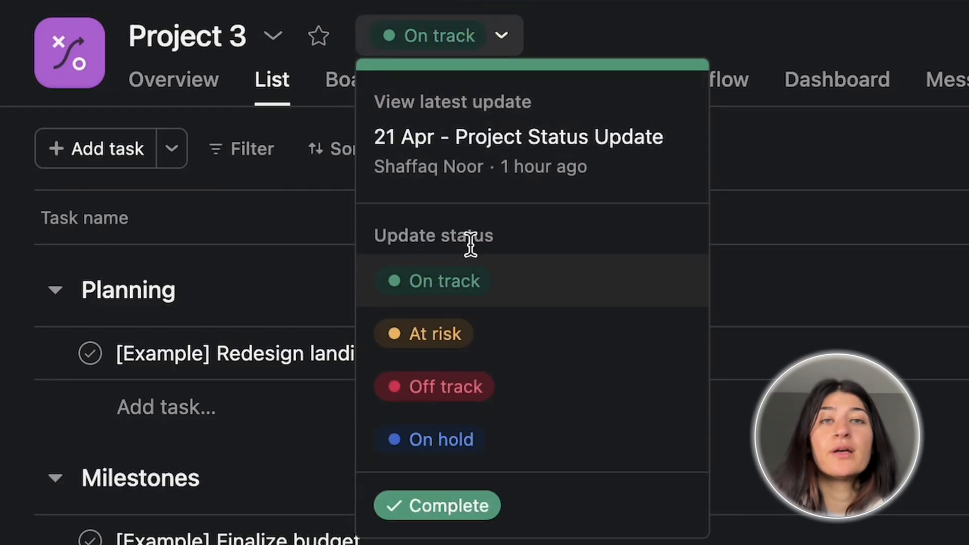
pyautogui.moveTo(600, 16)
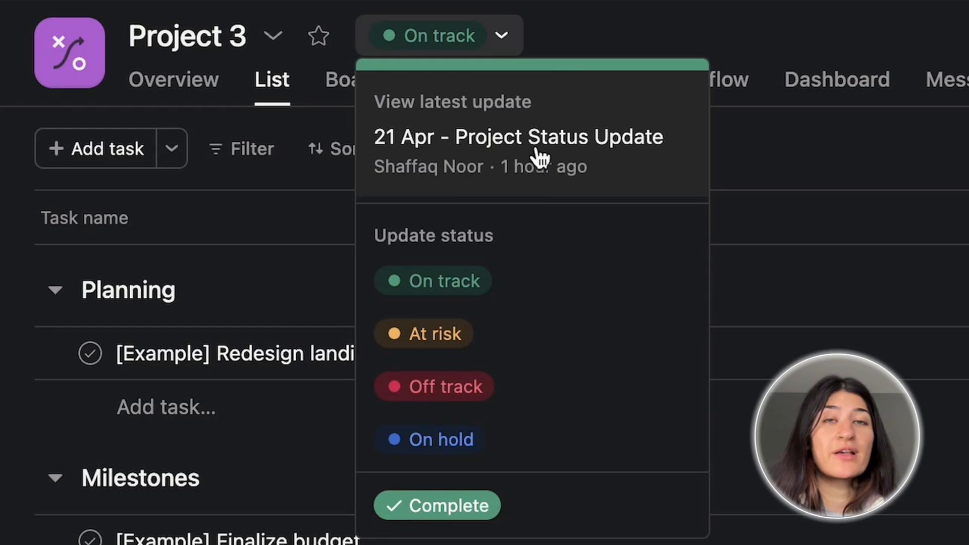
pyautogui.moveTo(489, 111)
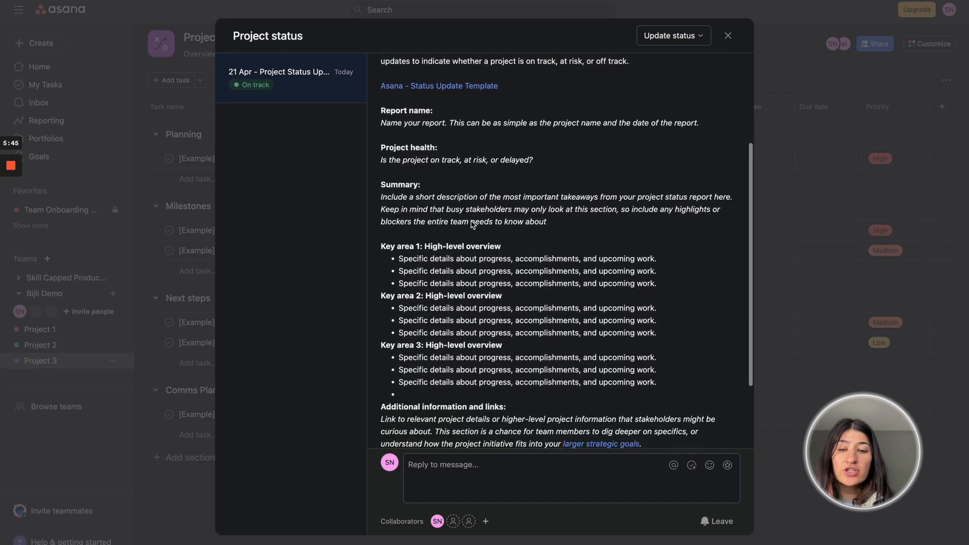
pyautogui.scroll(-3)
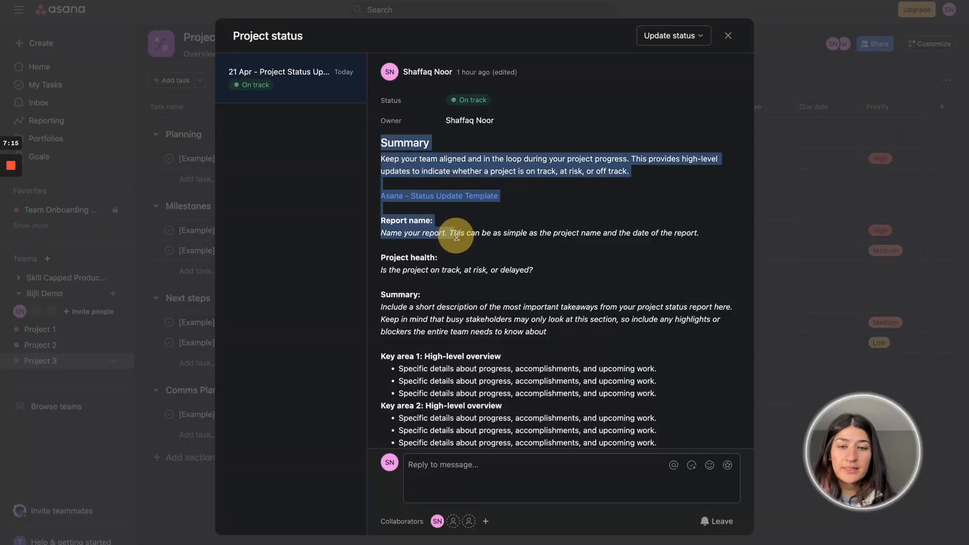
pyautogui.scroll(-3)
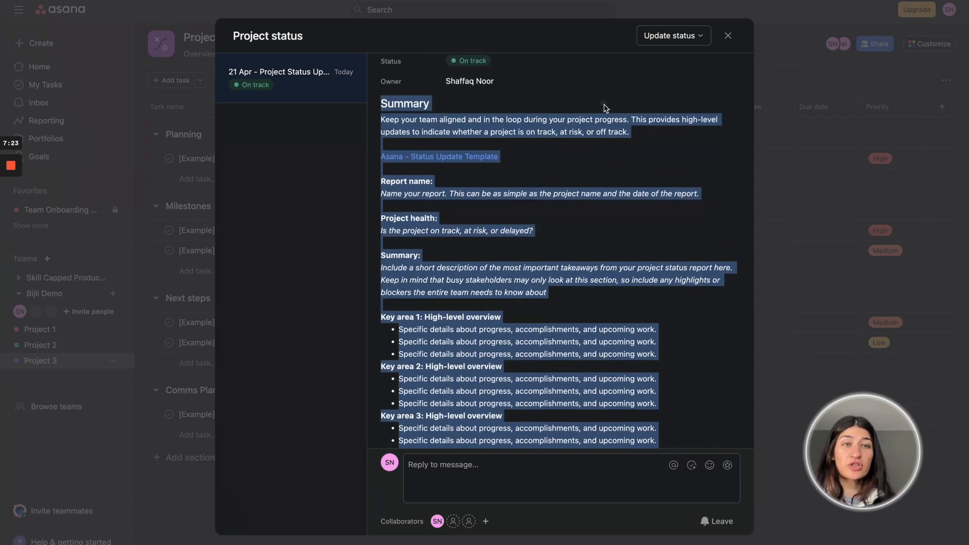
# Start a new Project 3 status update marked Off track.
pyautogui.click(673, 36)
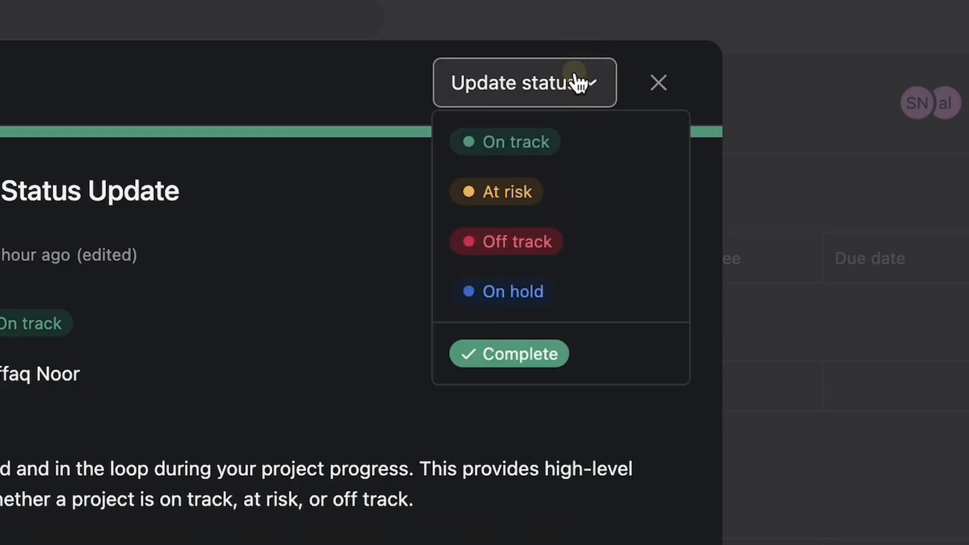
pyautogui.moveTo(567, 173)
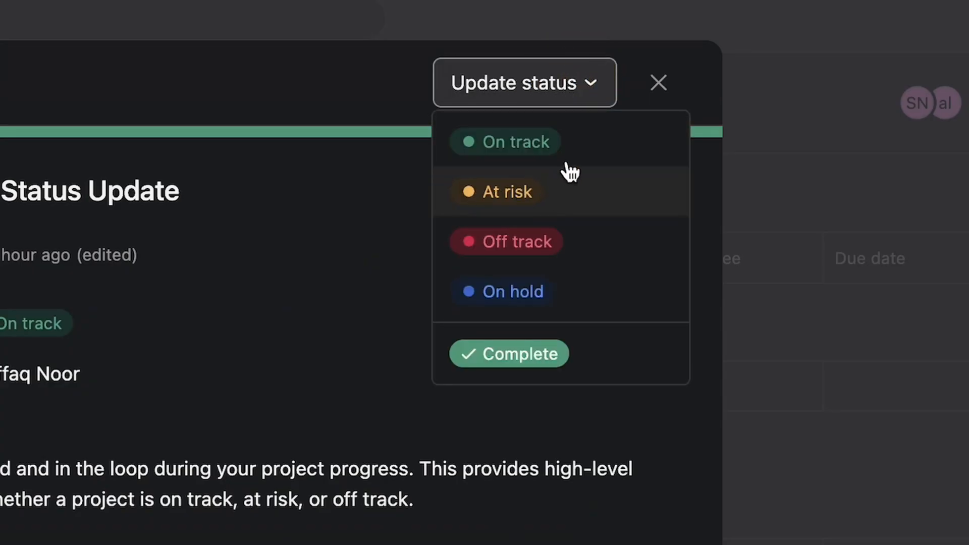
pyautogui.moveTo(556, 178)
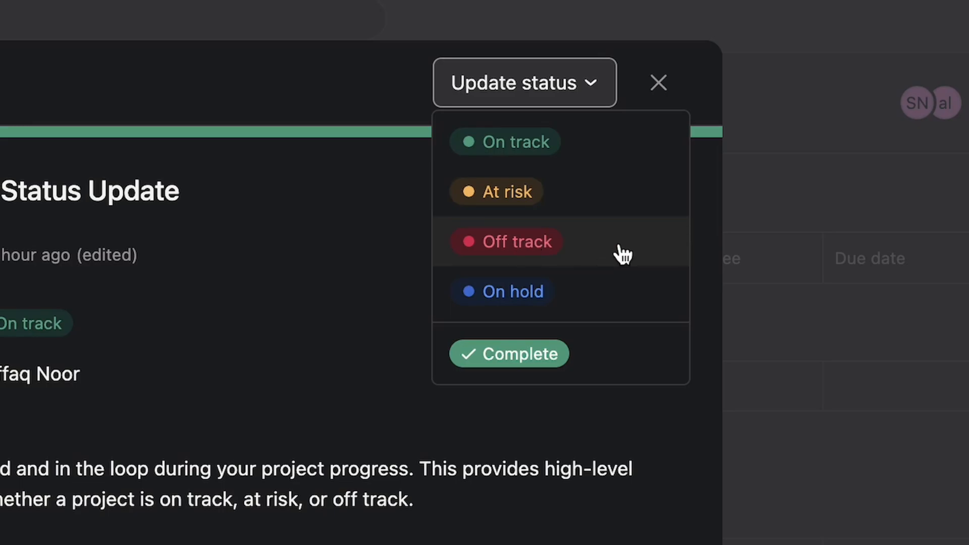
pyautogui.click(505, 241)
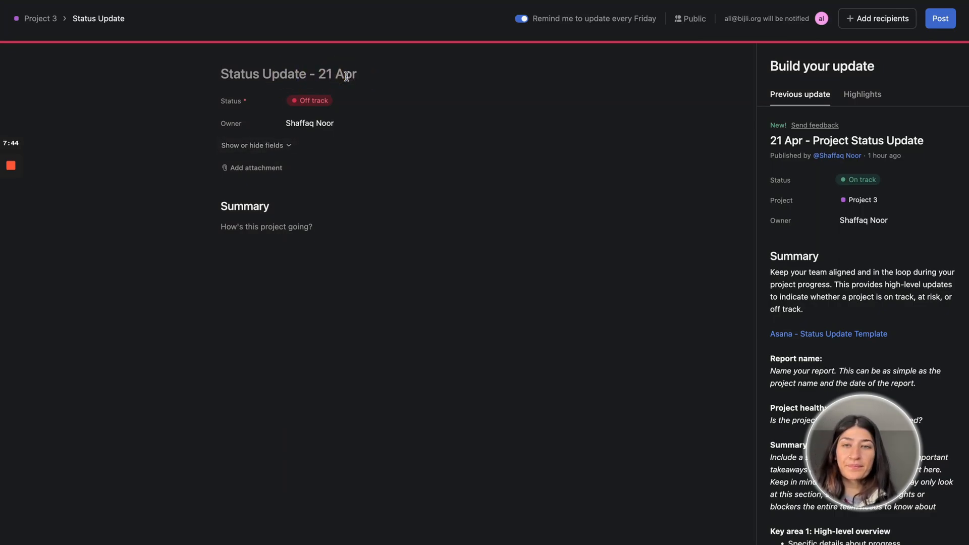
# Title the draft '22 Apr - Status Update' and select the Report name placeholder in the summary.
pyautogui.write('22 Apr -')
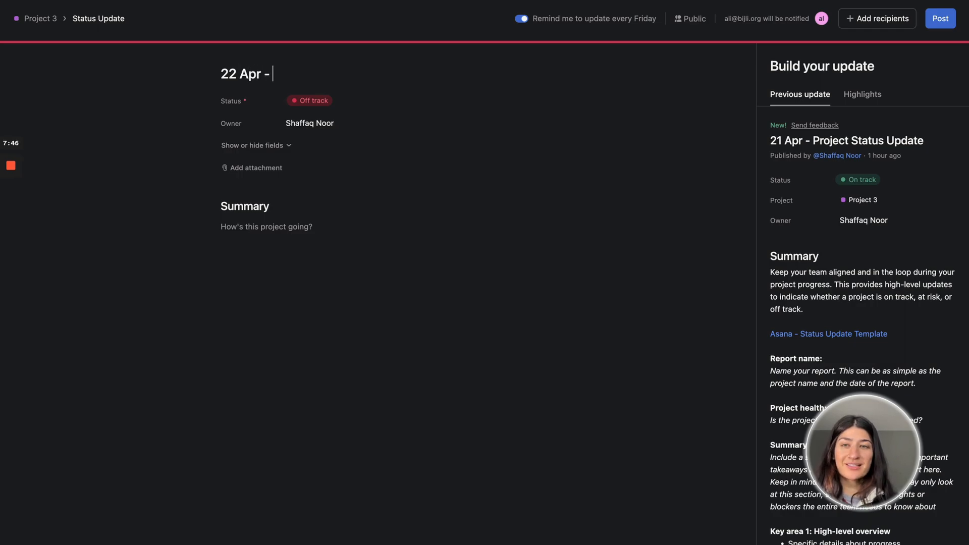
pyautogui.write('Status Upda')
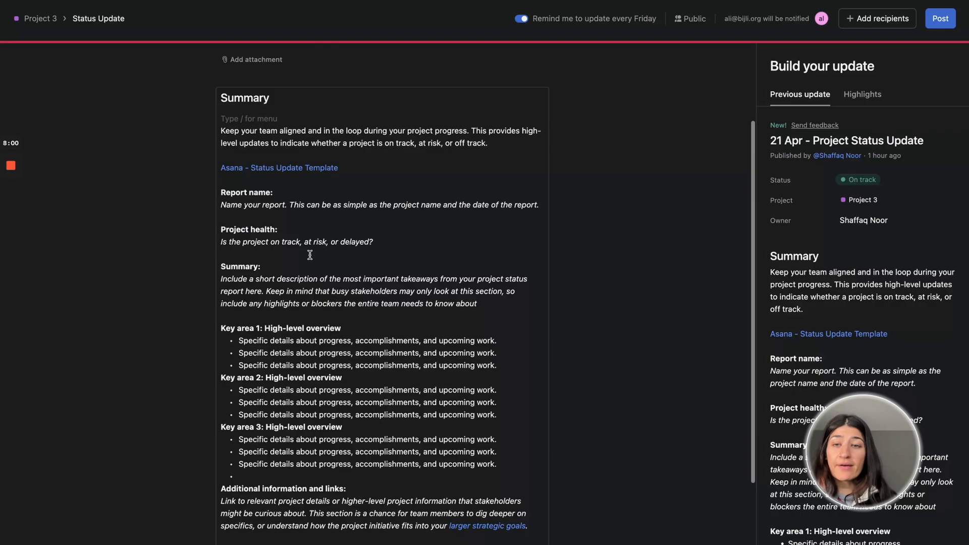
pyautogui.tripleClick(380, 205)
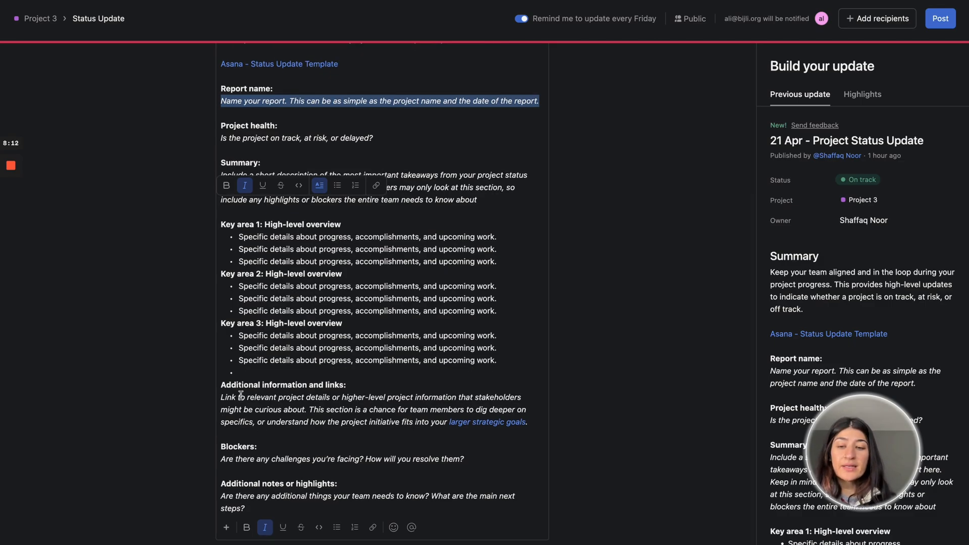
pyautogui.moveTo(303, 392)
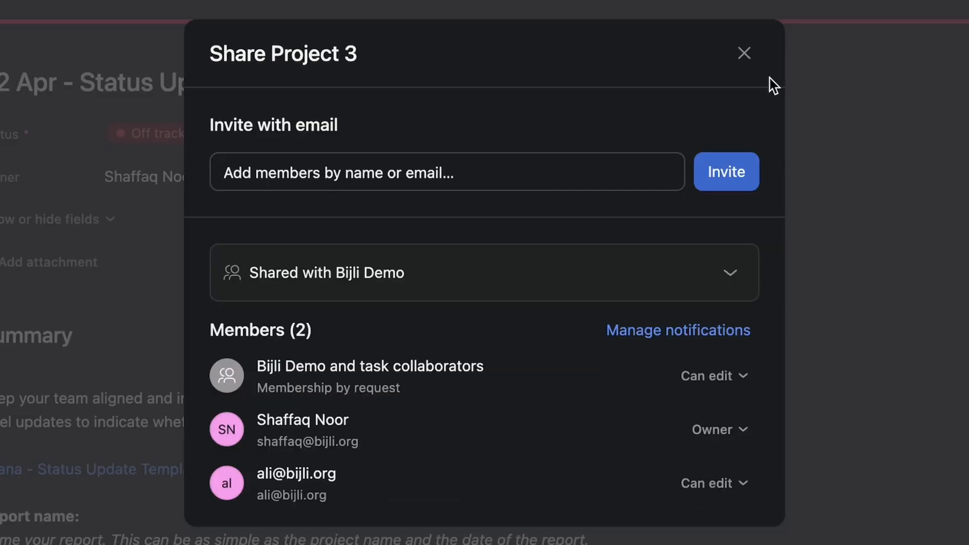
pyautogui.moveTo(315, 490)
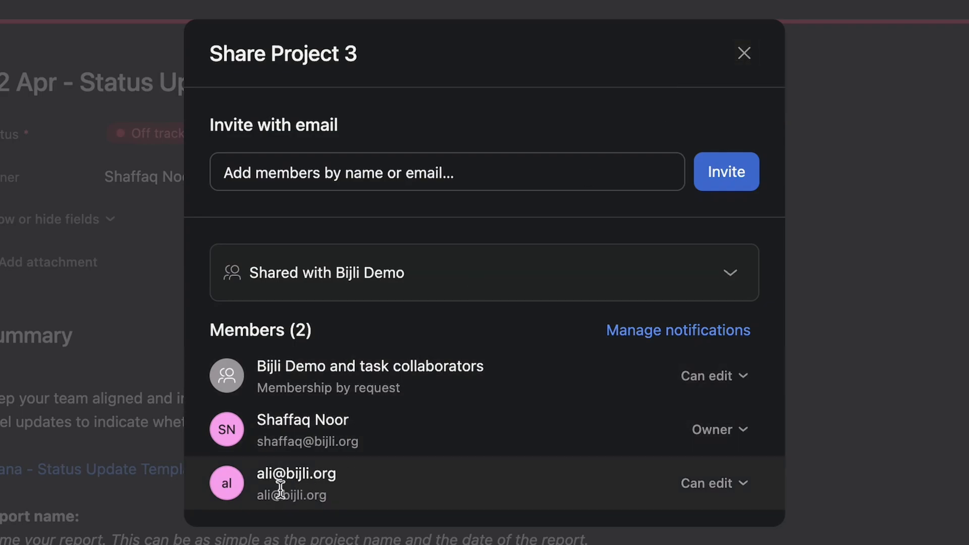
pyautogui.moveTo(390, 490)
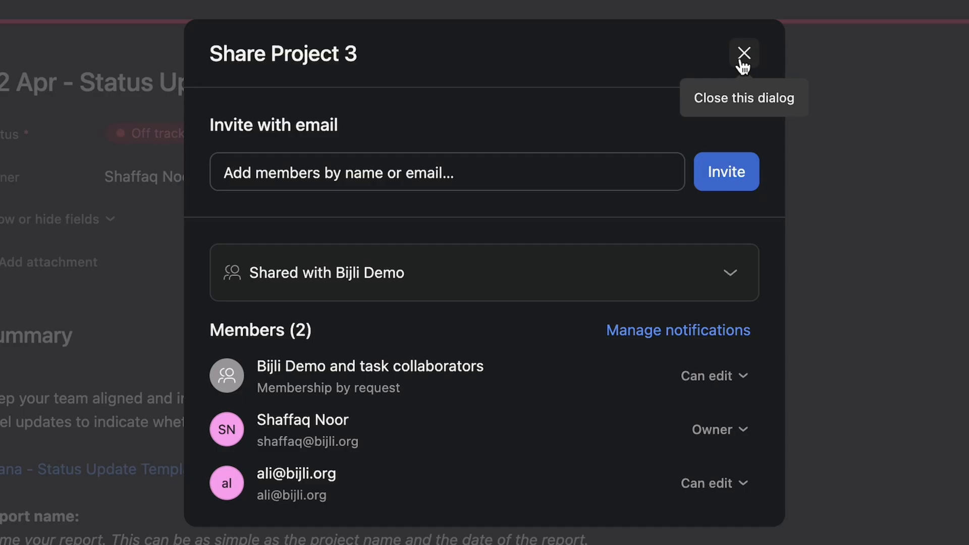
# Close the Share Project 3 dialog to return to the draft update.
pyautogui.click(744, 53)
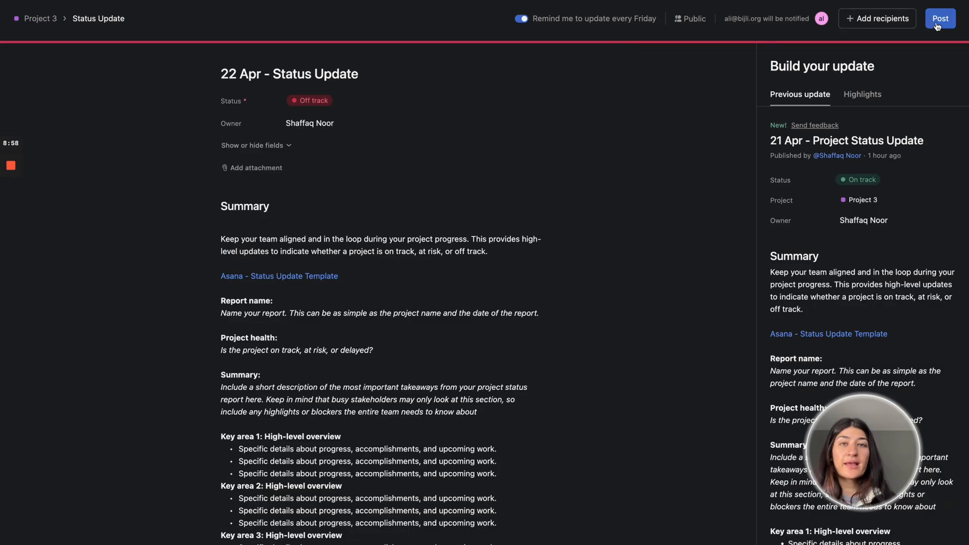
# Post the 22 Apr Off track update and review it in the Overview timeline.
pyautogui.click(940, 18)
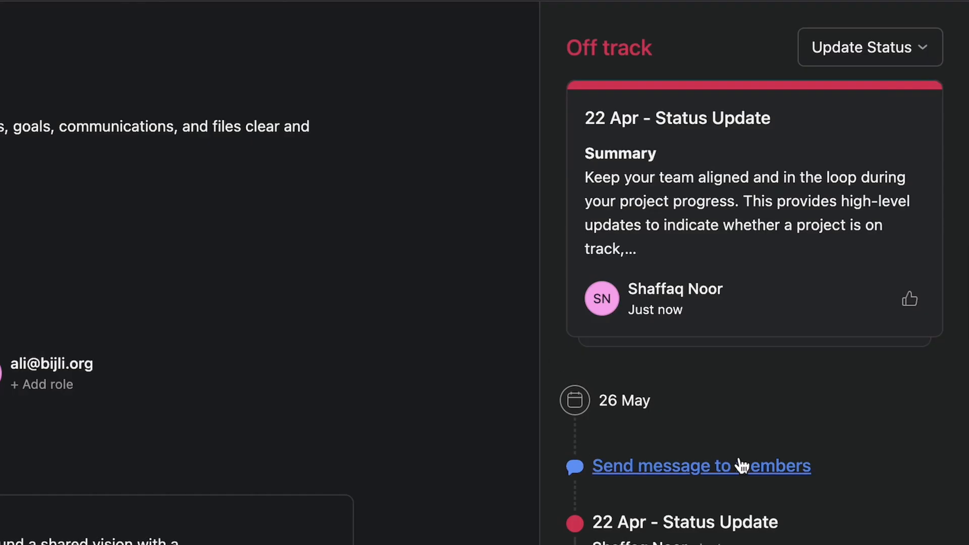
pyautogui.scroll(-3)
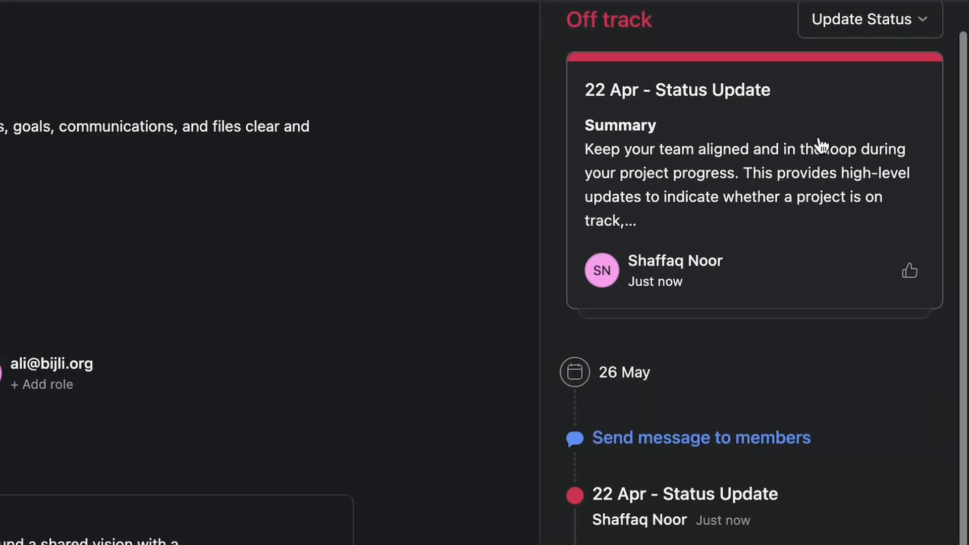
pyautogui.moveTo(819, 309)
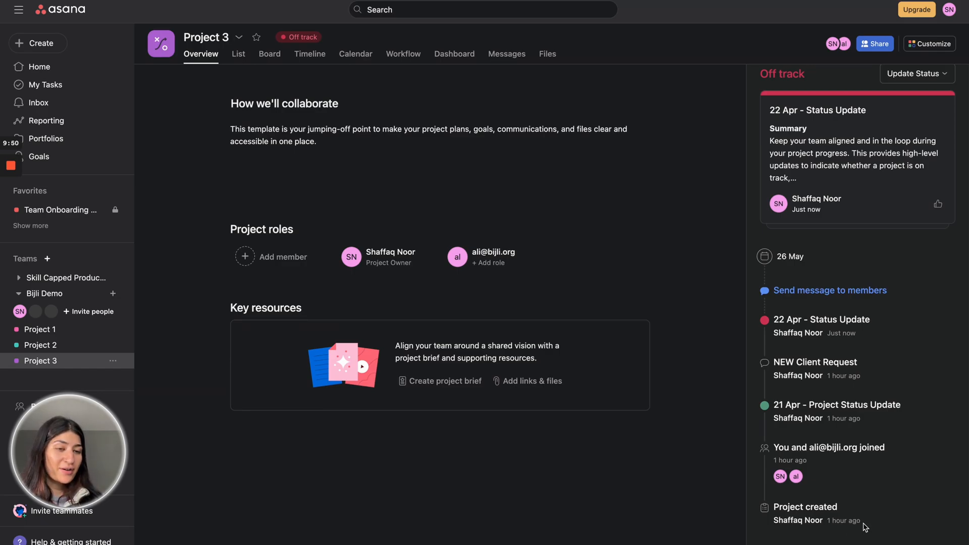
pyautogui.moveTo(889, 492)
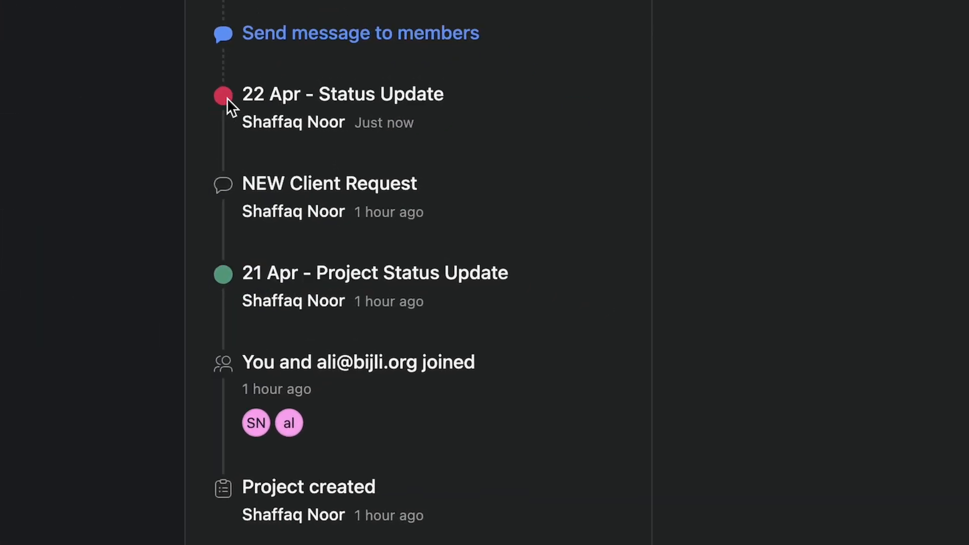
pyautogui.moveTo(229, 114)
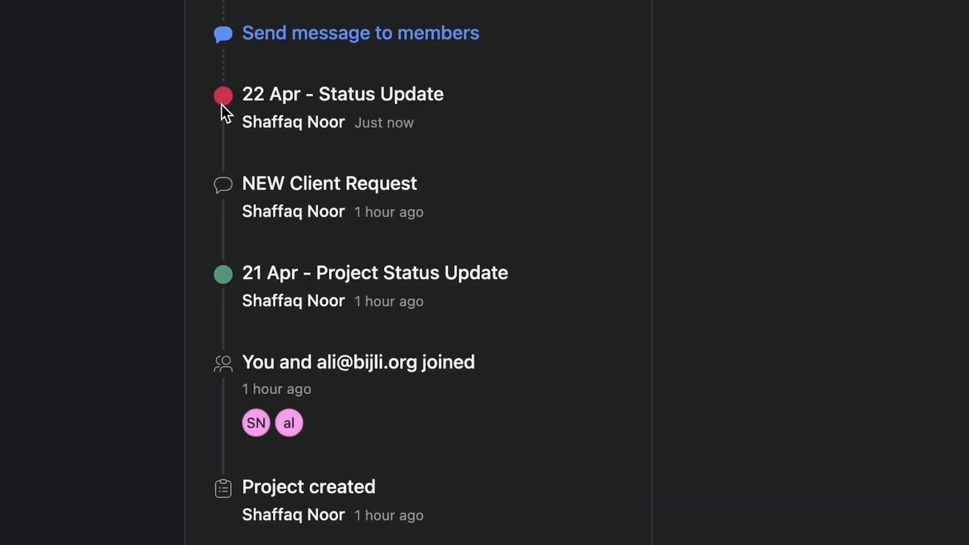
pyautogui.moveTo(253, 283)
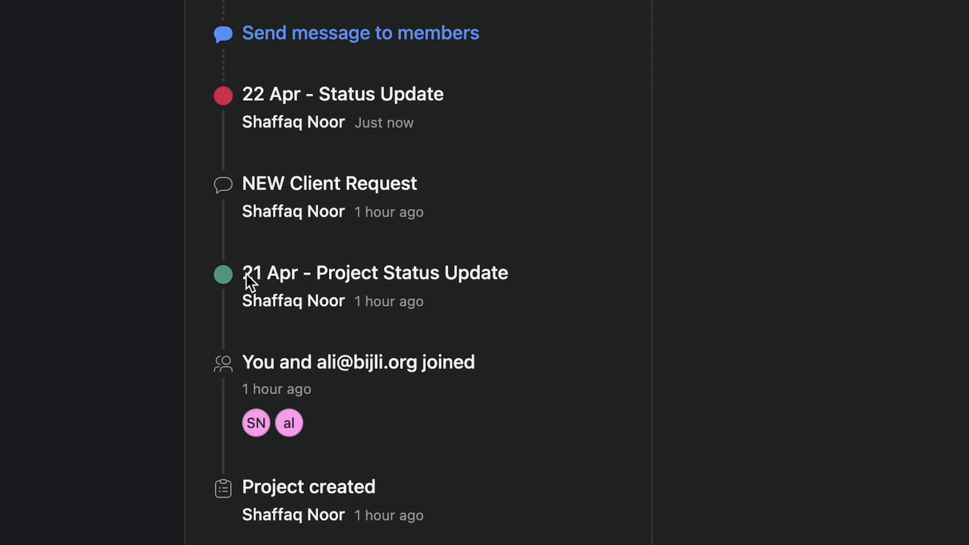
pyautogui.moveTo(266, 219)
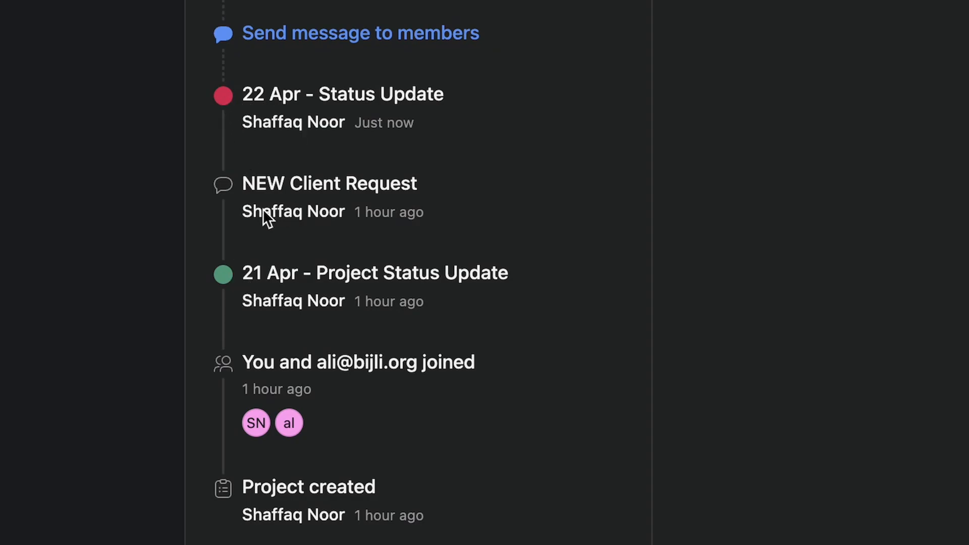
pyautogui.moveTo(242, 94)
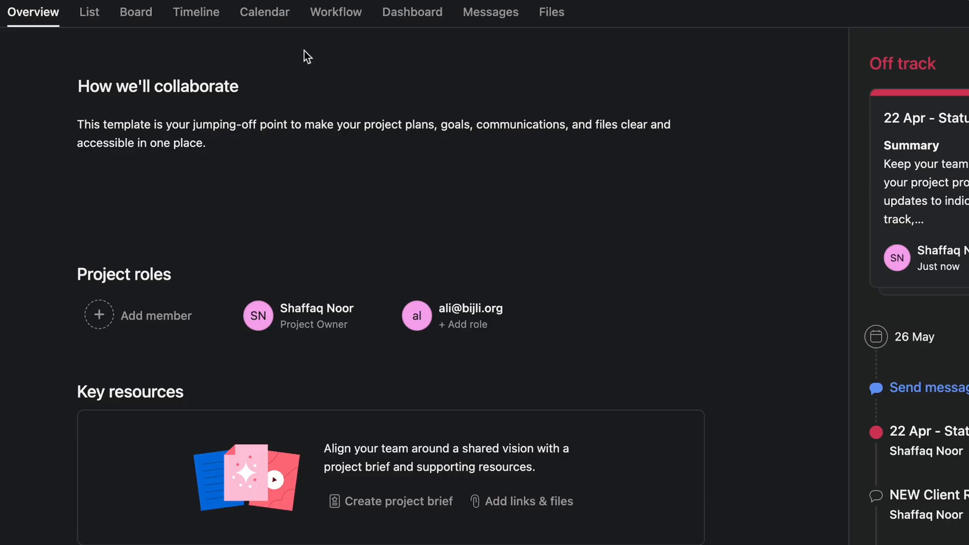
# Show Project 3's Messages thread and scroll through the 22 Apr update and NEW Client Request message.
pyautogui.click(490, 12)
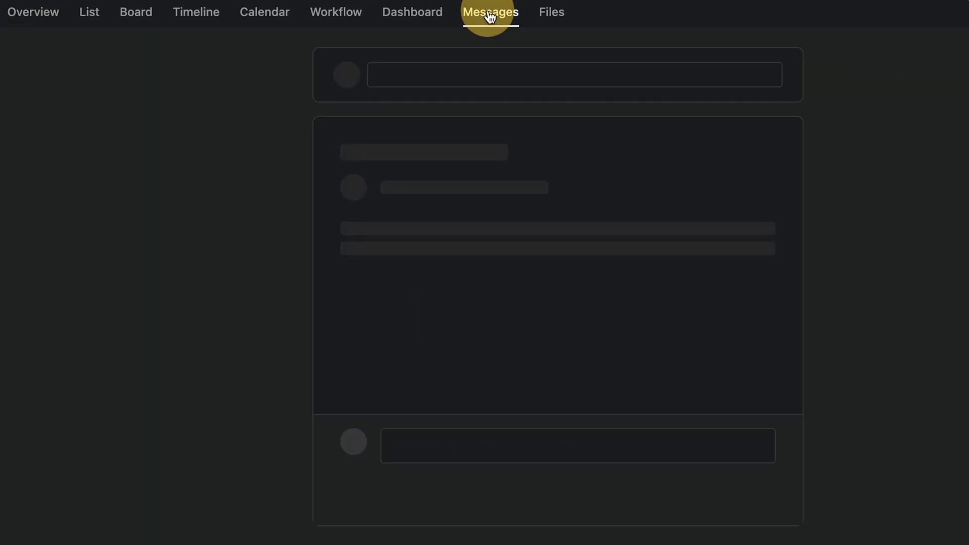
pyautogui.click(491, 12)
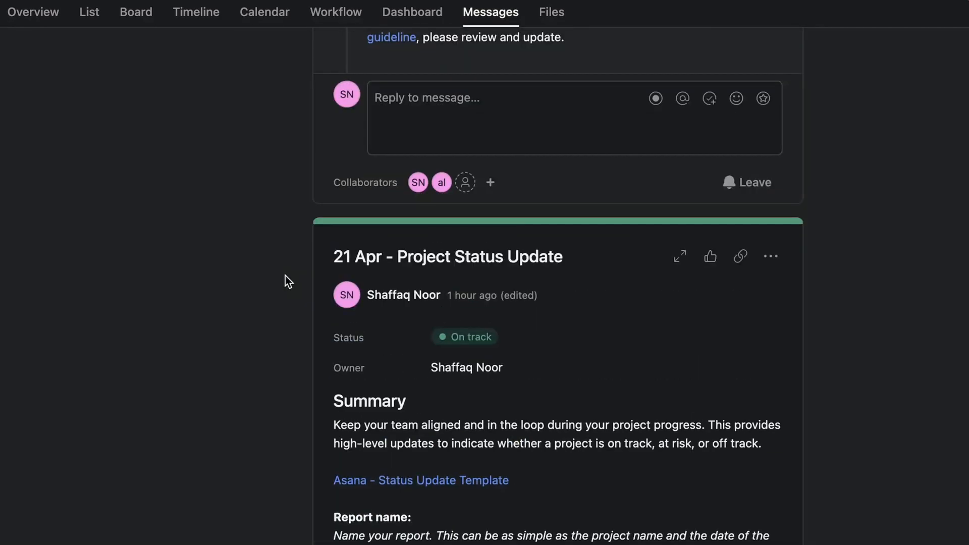
pyautogui.scroll(-3)
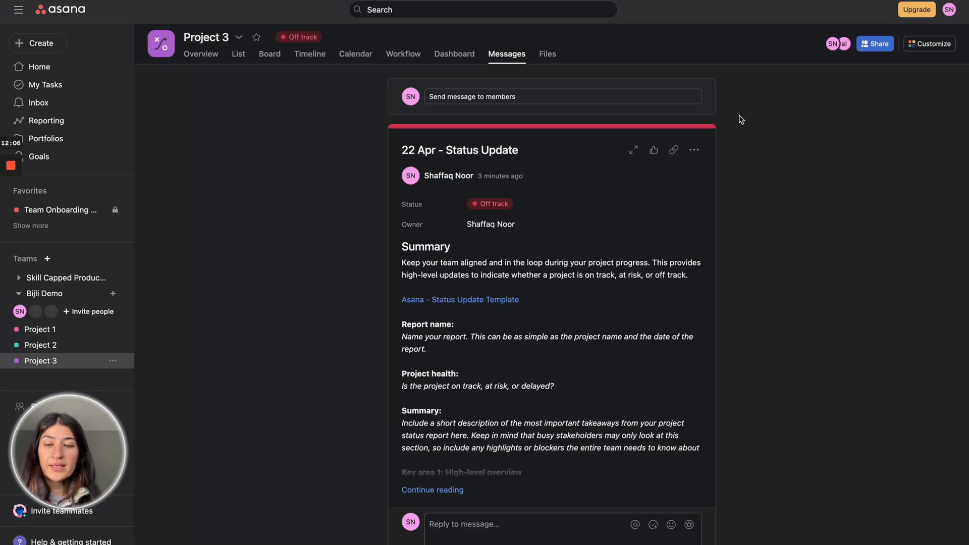
pyautogui.scroll(-3)
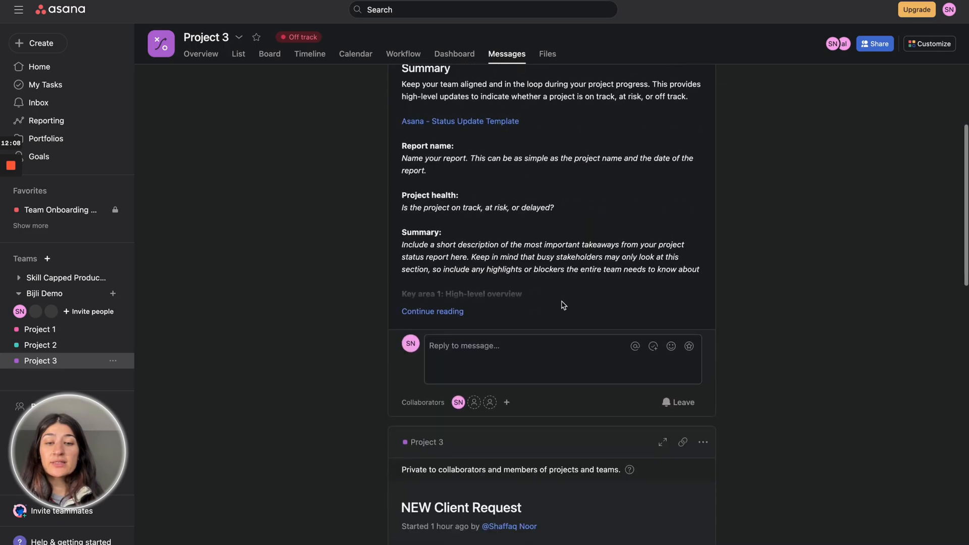
pyautogui.scroll(-3)
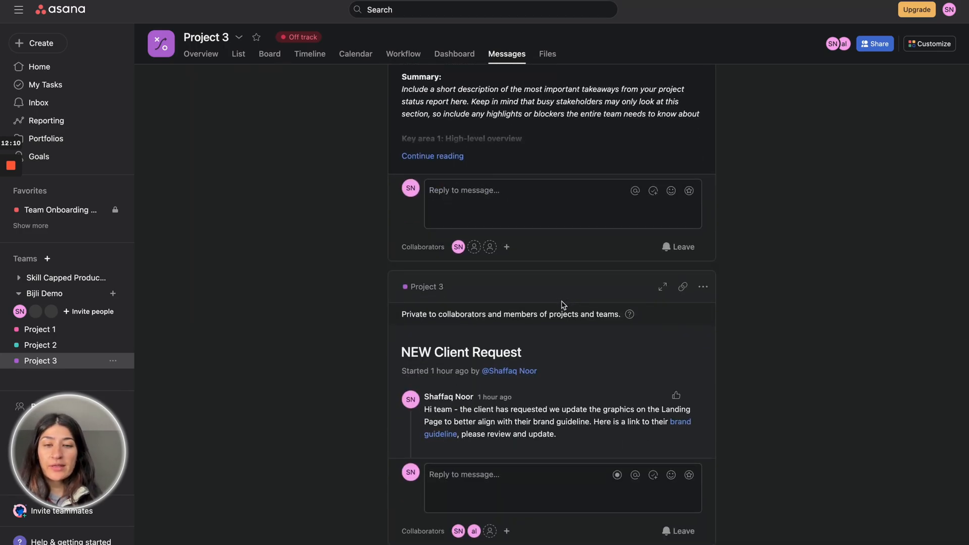